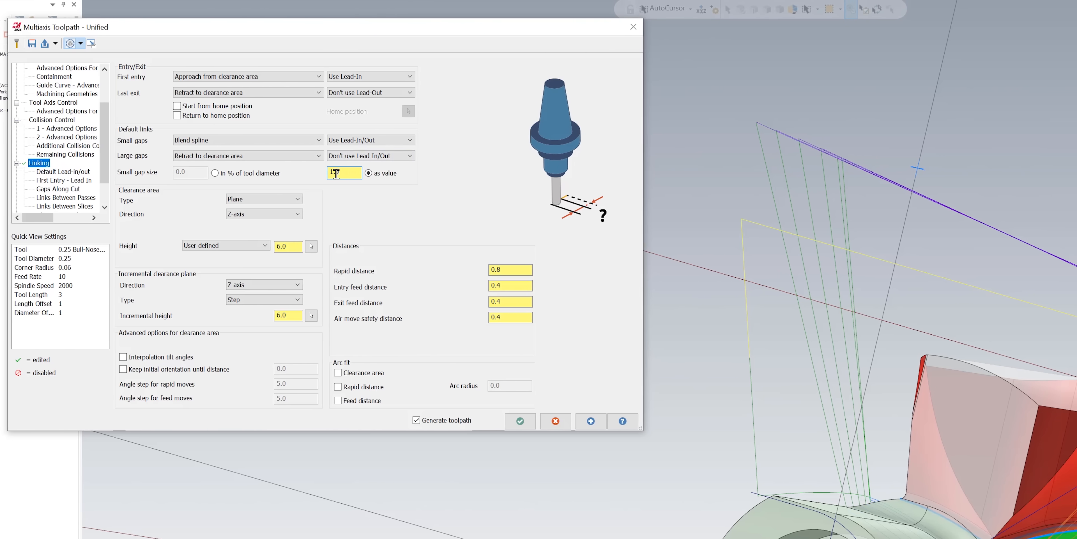
# Enter the small gap size as a fixed value of 1.0 instead of a tool-diameter percentage
pyautogui.click(520, 420)
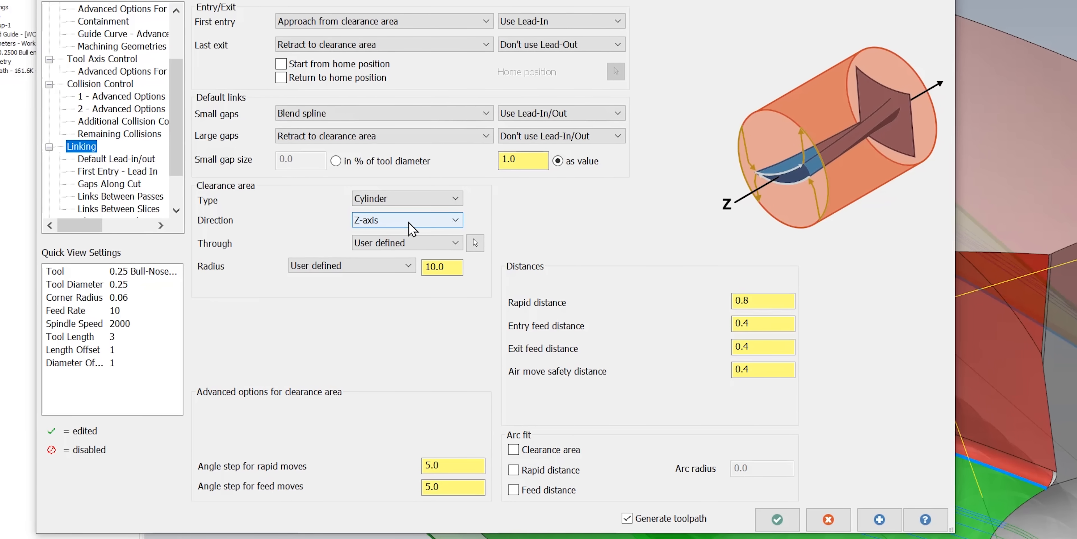
# Keep the clearance area as a Z-axis cylinder with radius 10.0
pyautogui.click(405, 220)
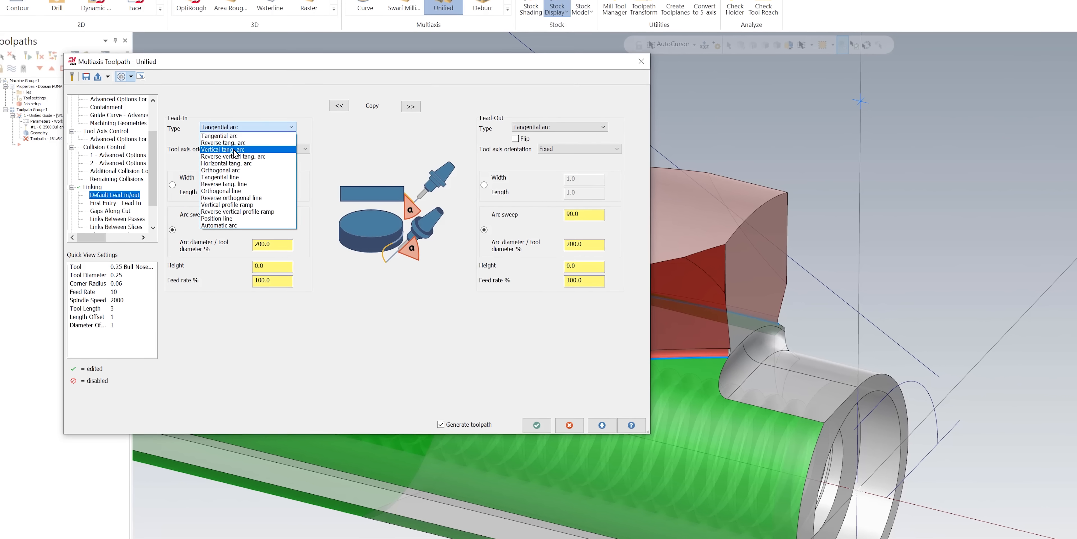
# Make the lead-in a vertical tangential arc with a 45.0 arc sweep
pyautogui.click(223, 149)
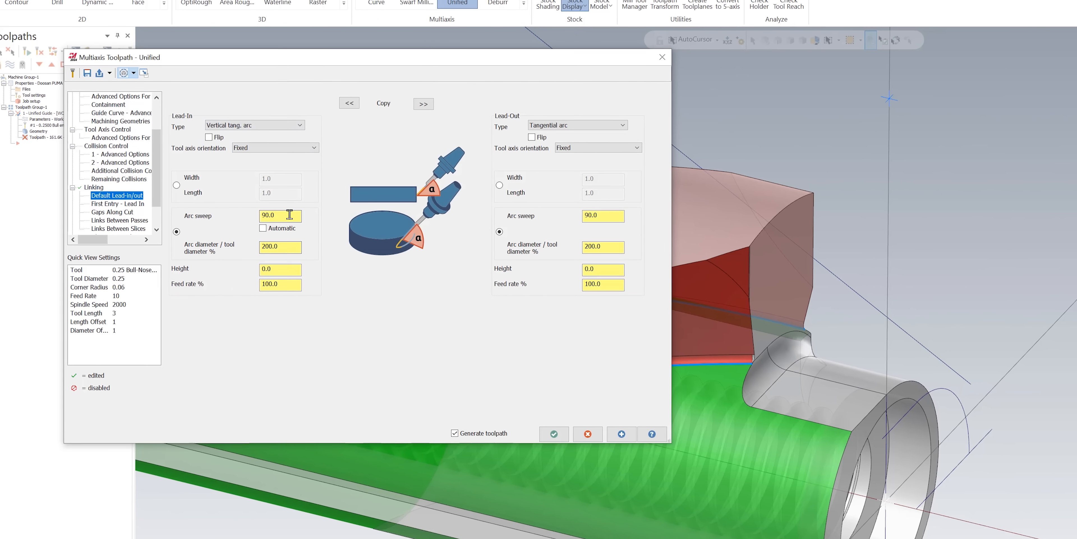
pyautogui.write('45.0')
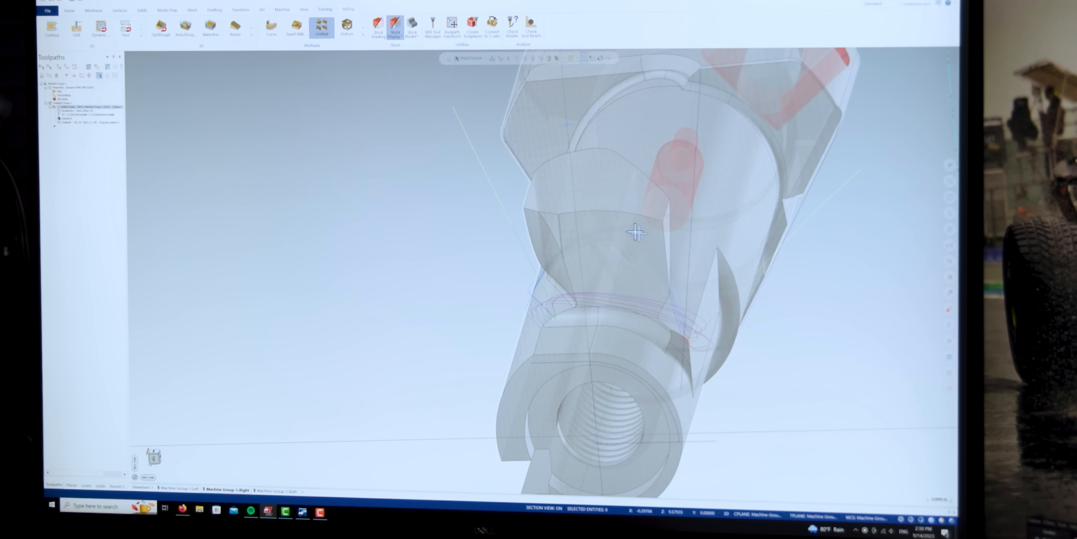
# Orbit the part to inspect the circular passes wrapped around its neck
pyautogui.moveTo(636, 232); pyautogui.dragTo(656, 294)
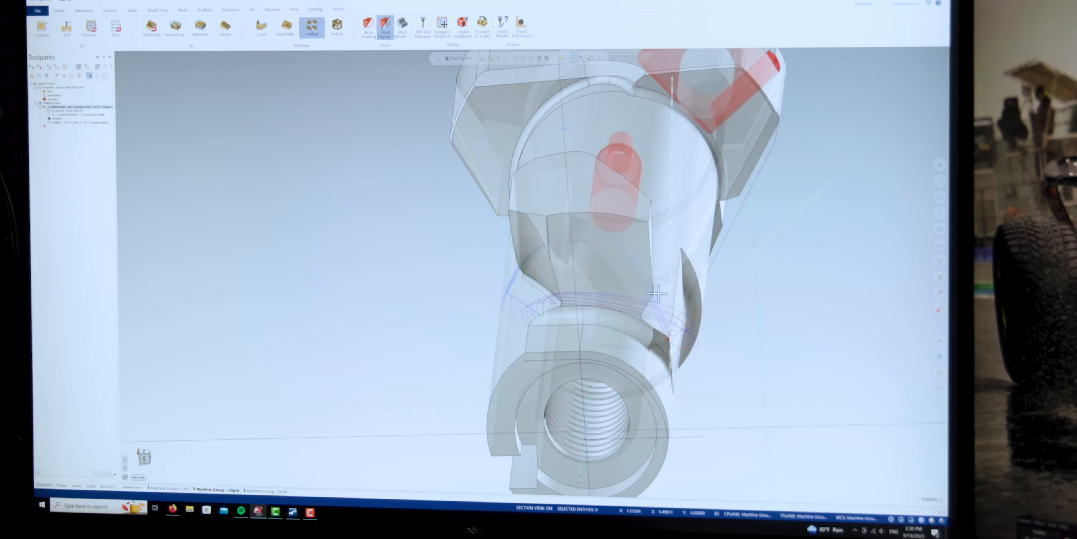